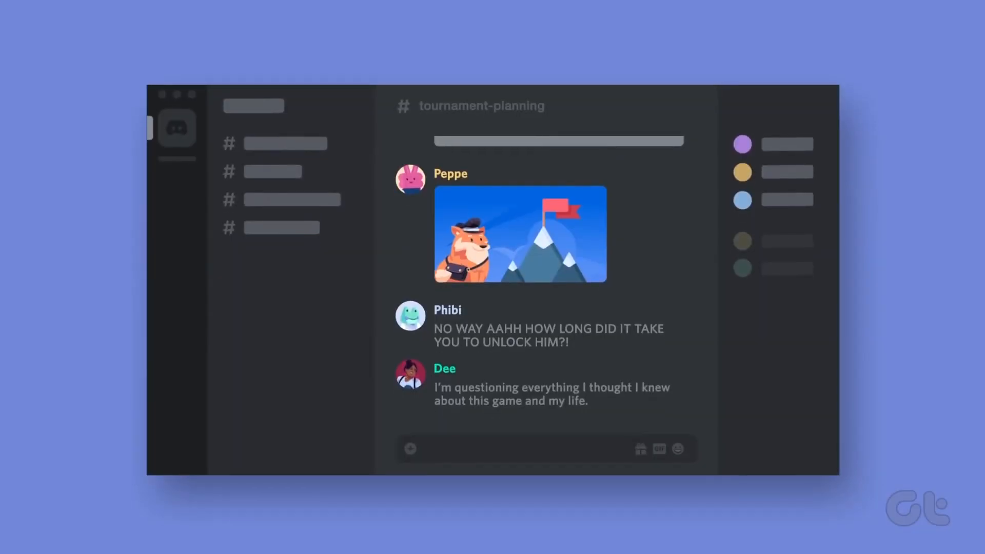
- Open My Account settings showing the current username _lonewolf001
{"action": "scroll", "scroll_direction": "down", "scroll_amount": 3}
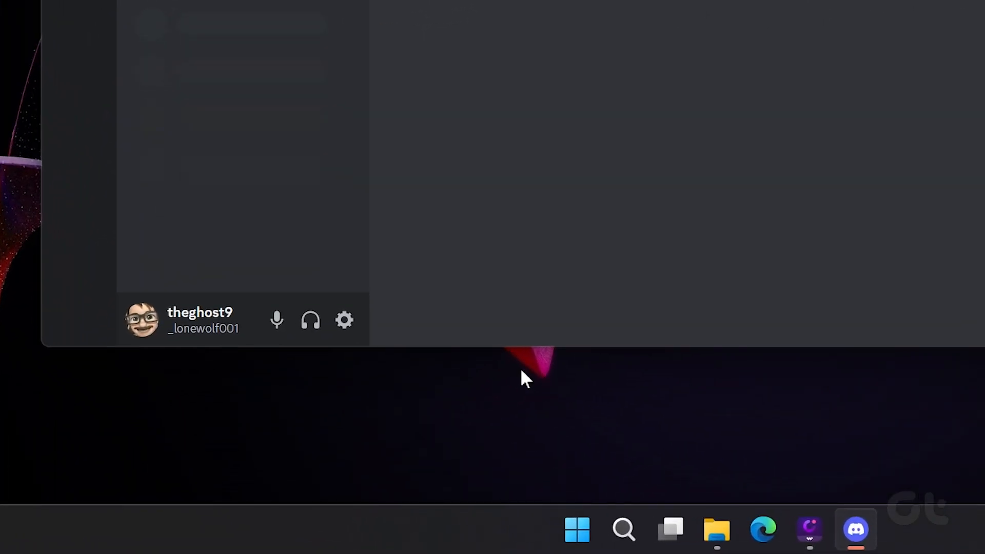
{"action": "left_click", "coordinate": [344, 320]}
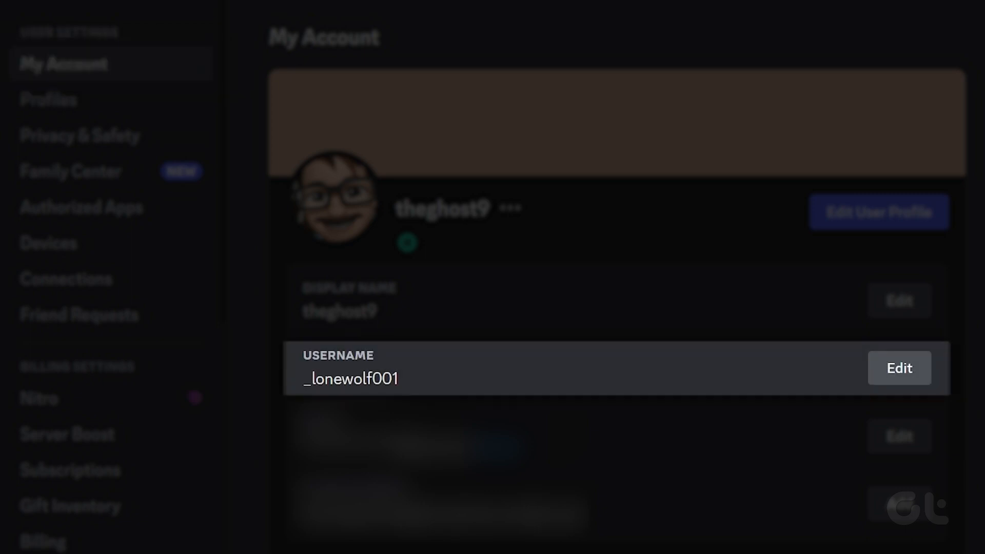
- Change the username to _lonewolf019, confirming with the current password and Done
{"action": "left_click", "coordinate": [898, 368]}
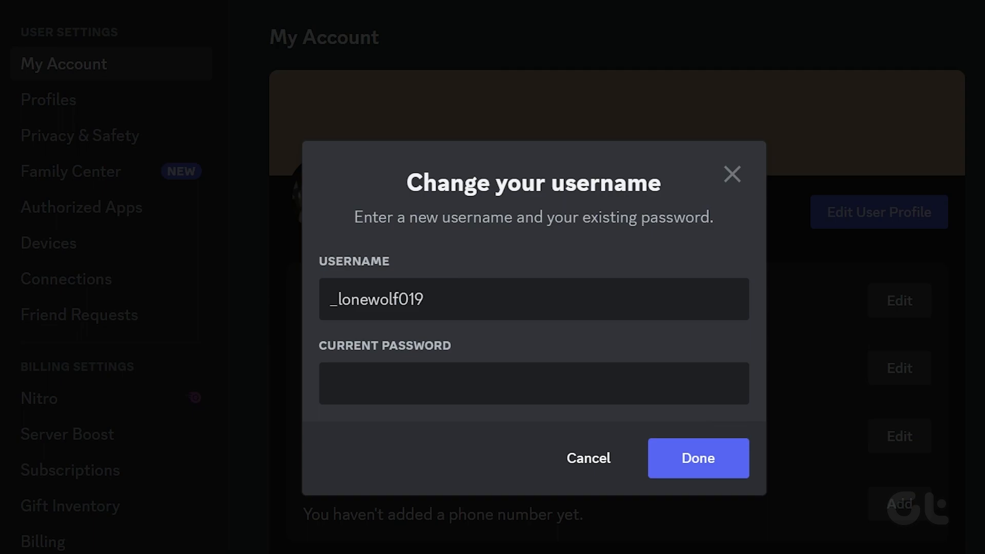
{"action": "left_click", "coordinate": [533, 383]}
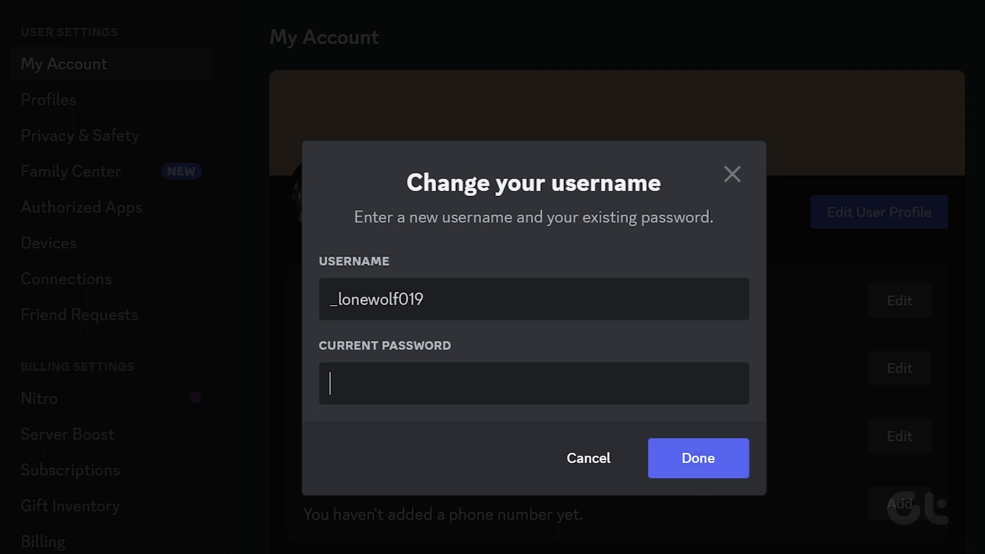
{"action": "type", "text": "password"}
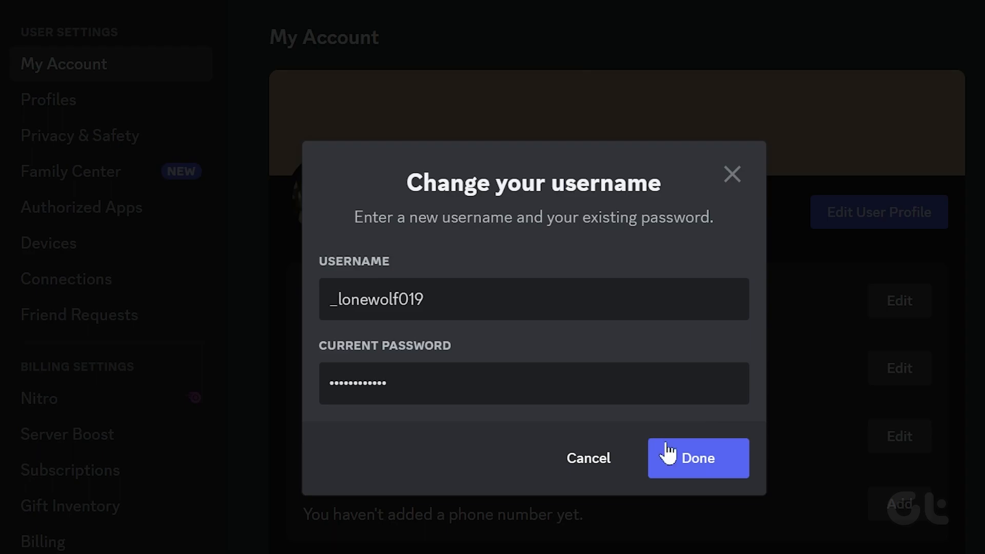
{"action": "left_click", "coordinate": [697, 457]}
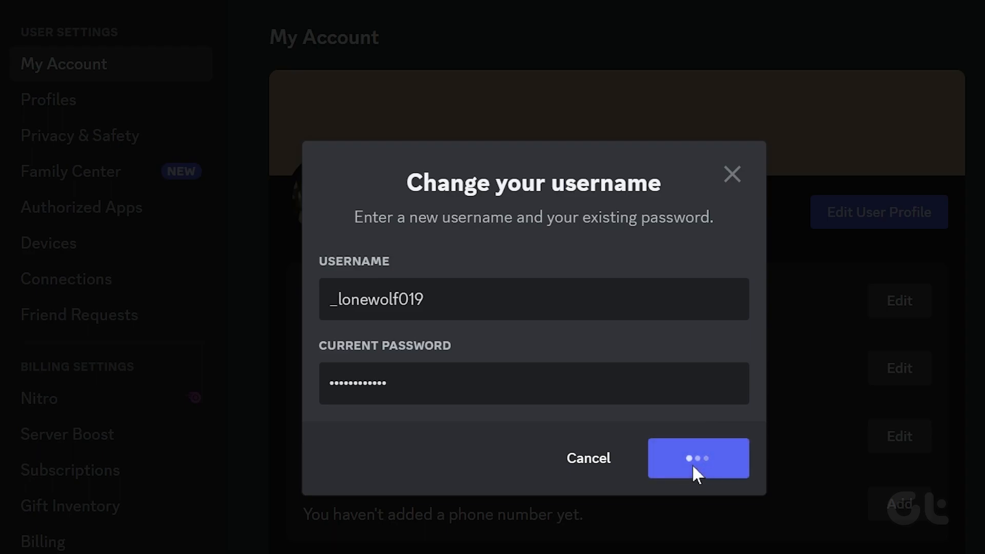
{"action": "left_click", "coordinate": [697, 457]}
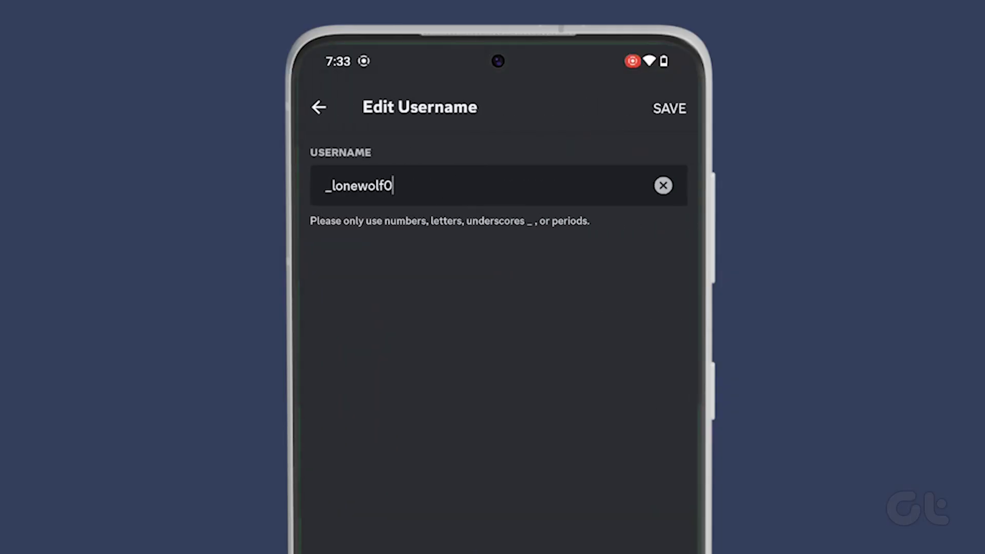
- On mobile, finish the username as _lonewolf029 and save it
{"action": "type", "text": "29"}
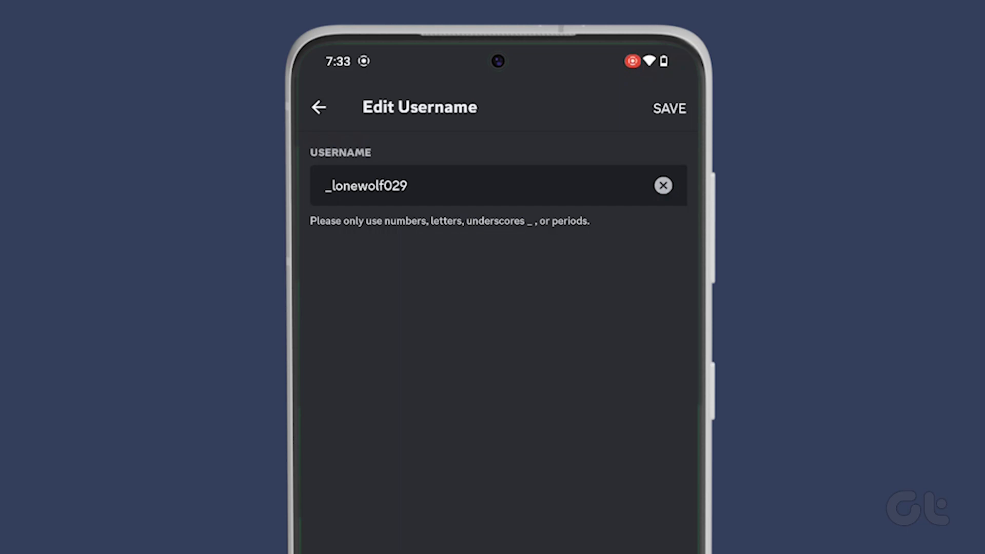
{"action": "left_click", "coordinate": [668, 108]}
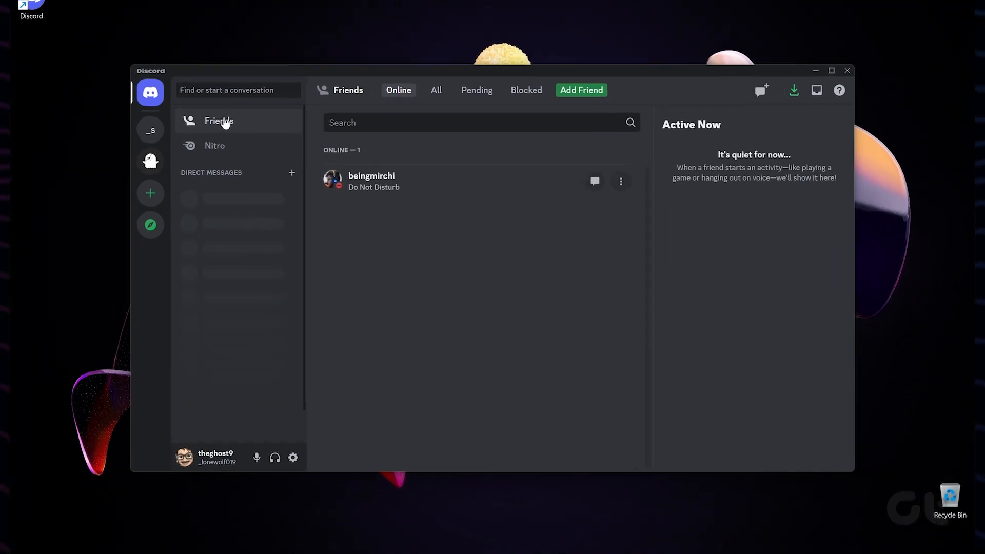
{"action": "left_click", "coordinate": [830, 70]}
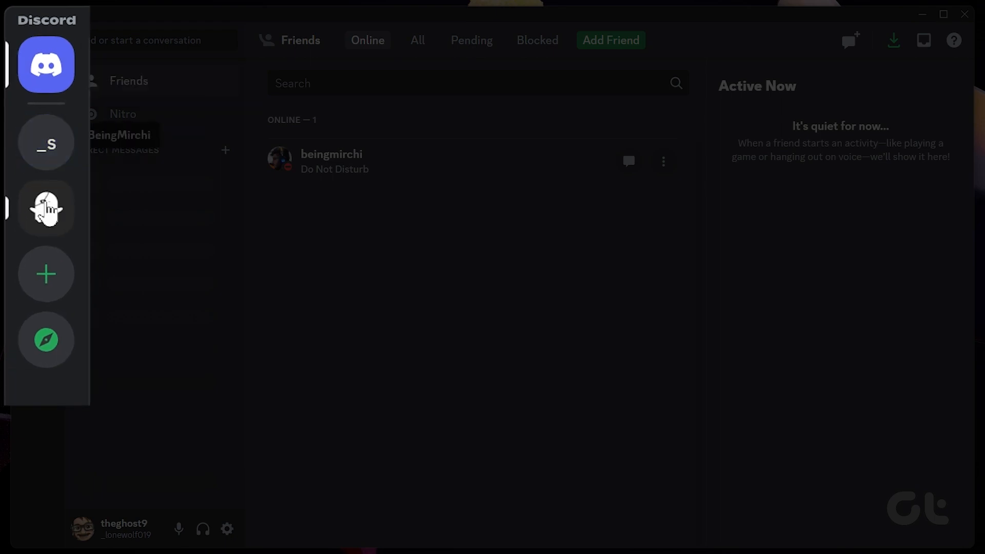
- Open the _s server of _lonewolf001 and show its member list
{"action": "left_click", "coordinate": [45, 209]}
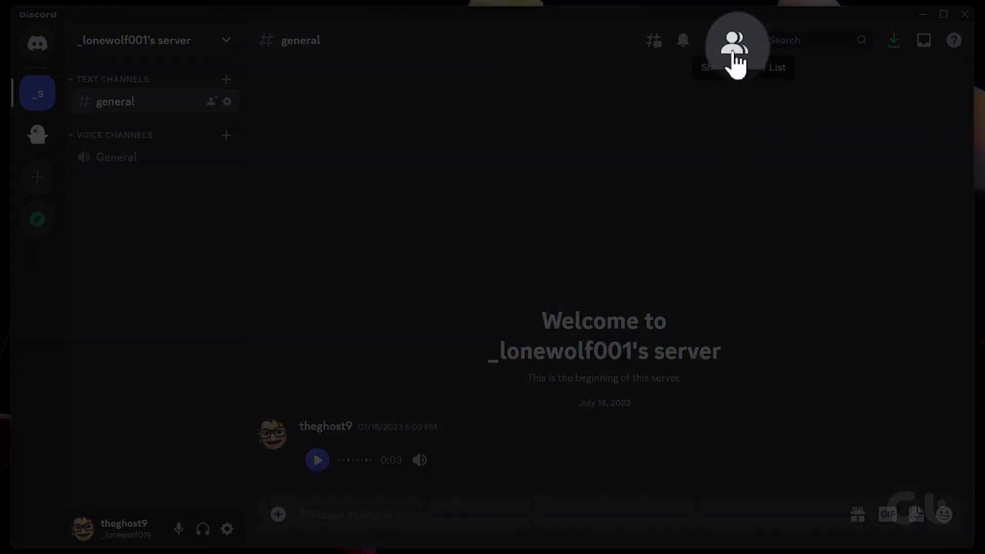
{"action": "left_click", "coordinate": [736, 48]}
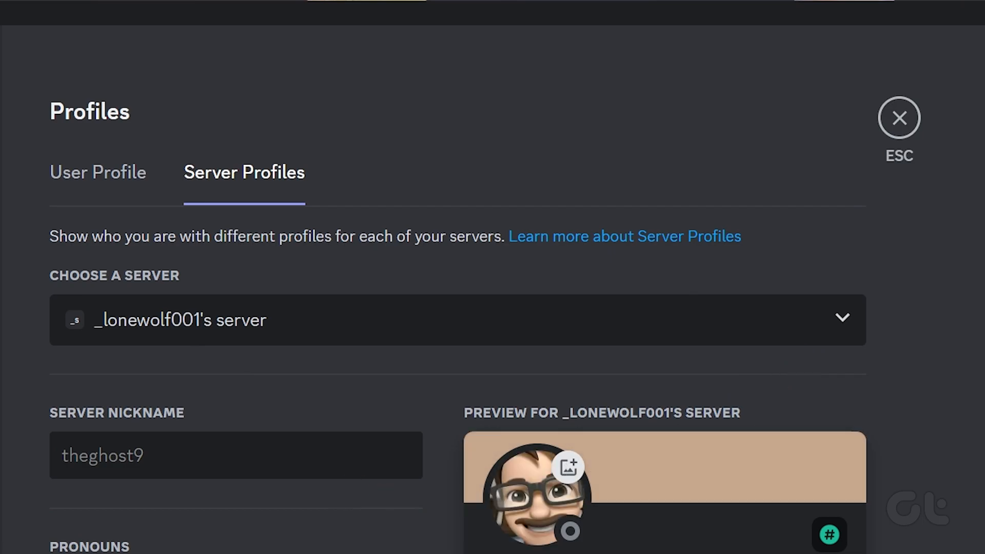
- Type 'ghost' into the Server Nickname field for _lonewolf001's server
{"action": "type", "text": "ghost"}
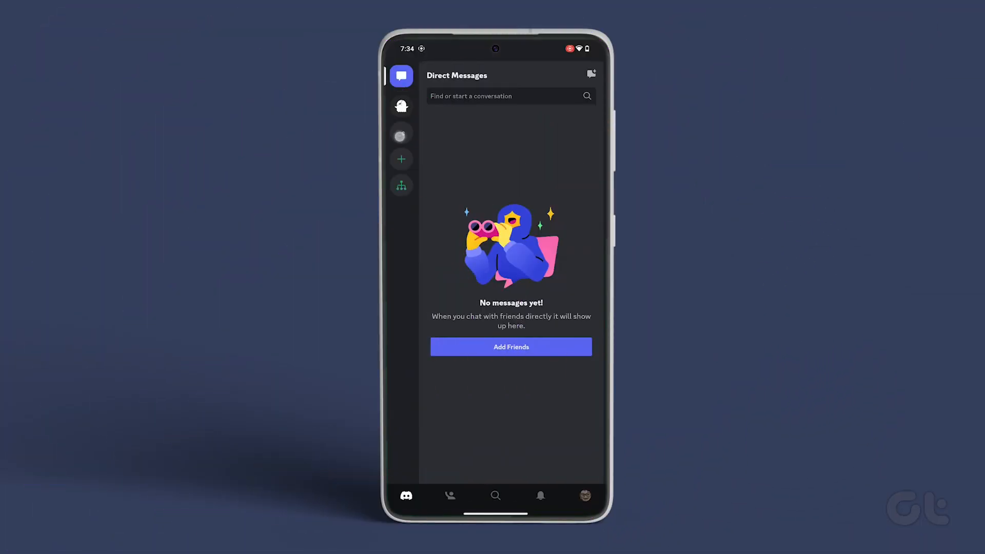
- On mobile, open the _s server's #general channel, then show its channel list
{"action": "left_click", "coordinate": [401, 132]}
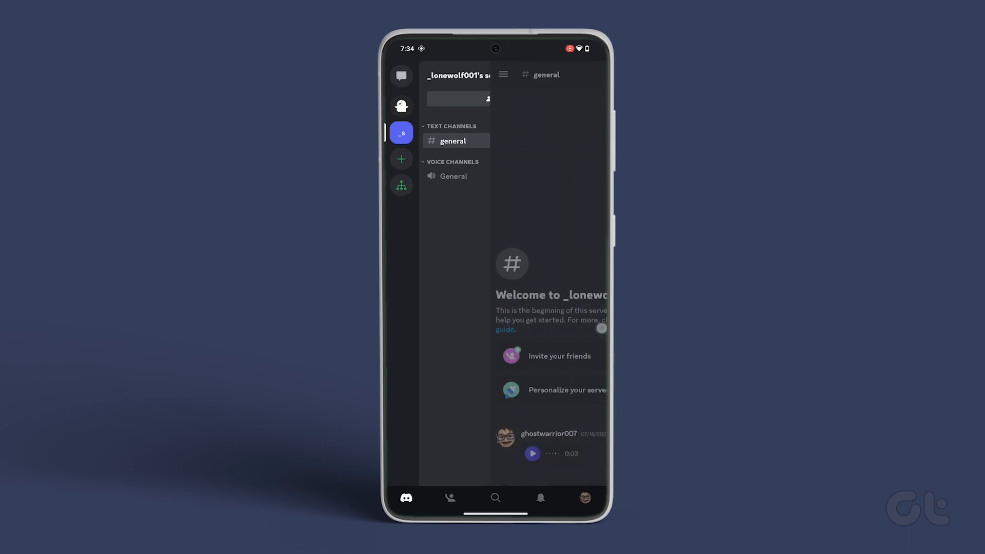
{"action": "left_click", "coordinate": [453, 140]}
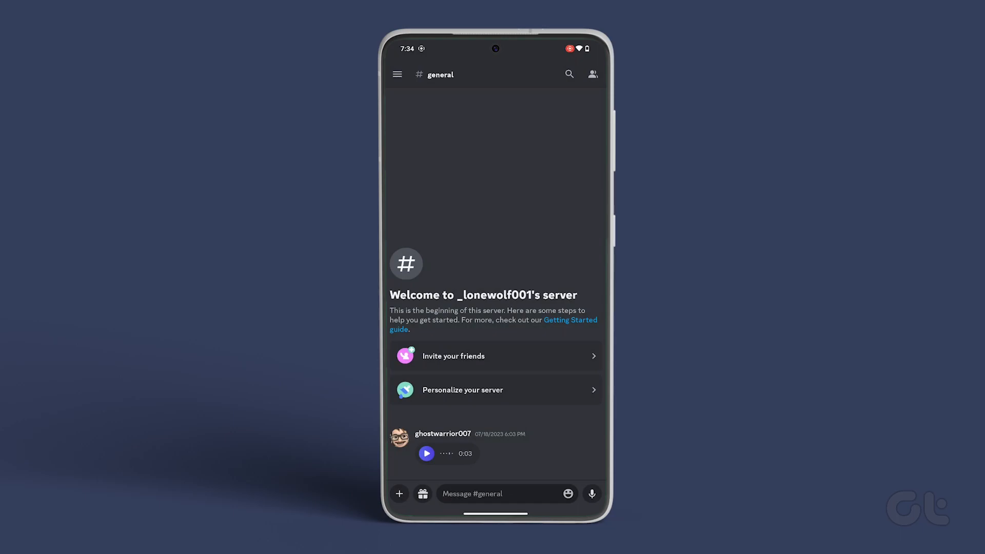
{"action": "left_click", "coordinate": [397, 74]}
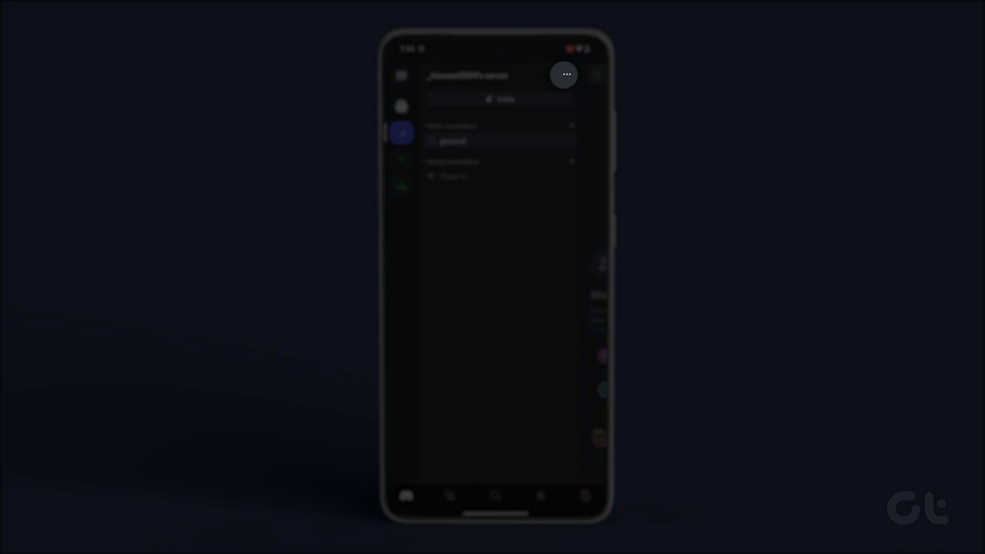
- Open Edit Server Profile, clear nickname ghostwarrior007 and start typing a new one
{"action": "left_click", "coordinate": [564, 76]}
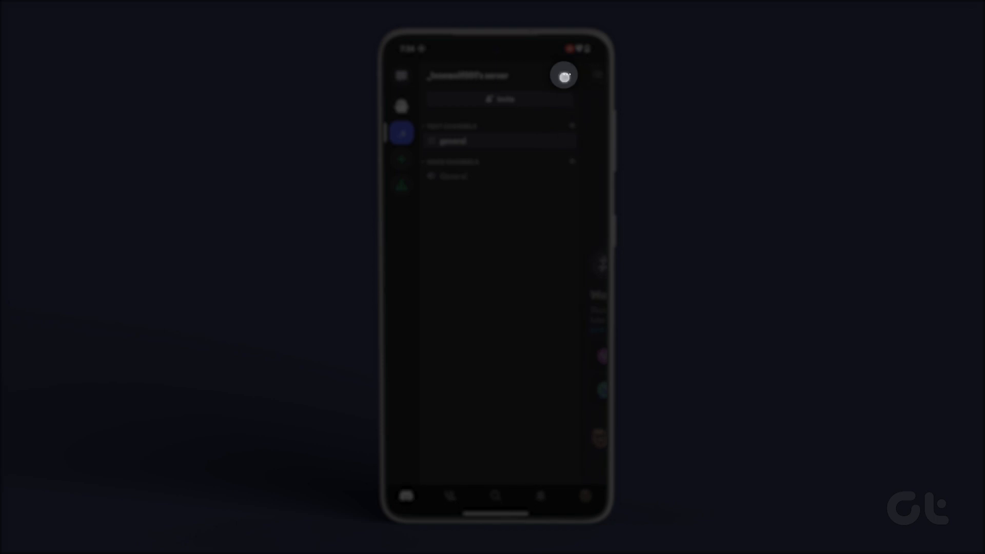
{"action": "left_click", "coordinate": [467, 76]}
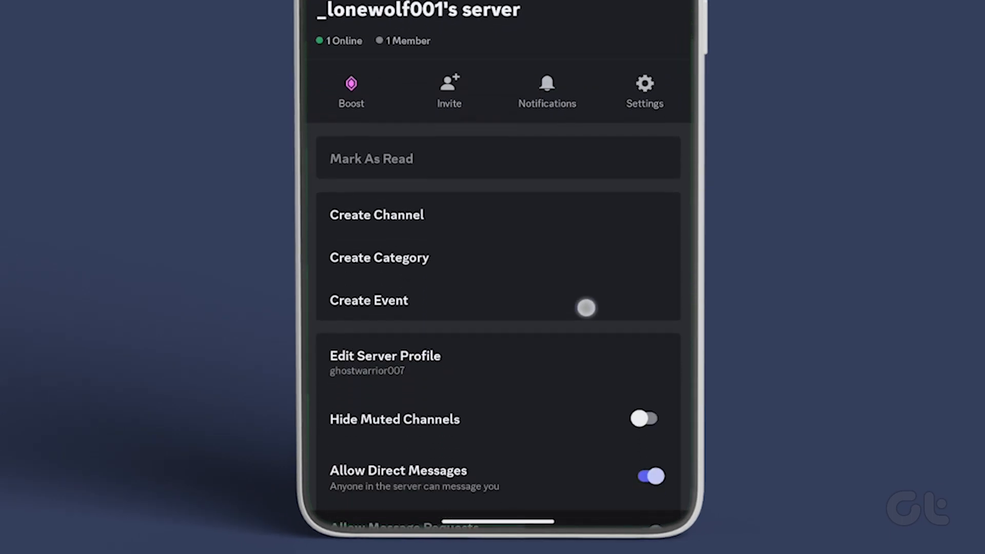
{"action": "left_click", "coordinate": [384, 355]}
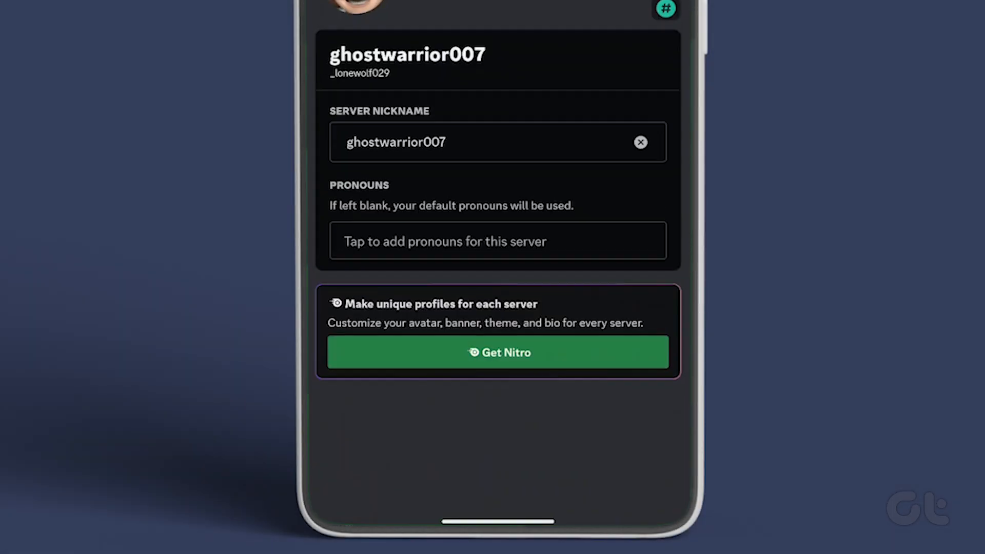
{"action": "type", "text": "t"}
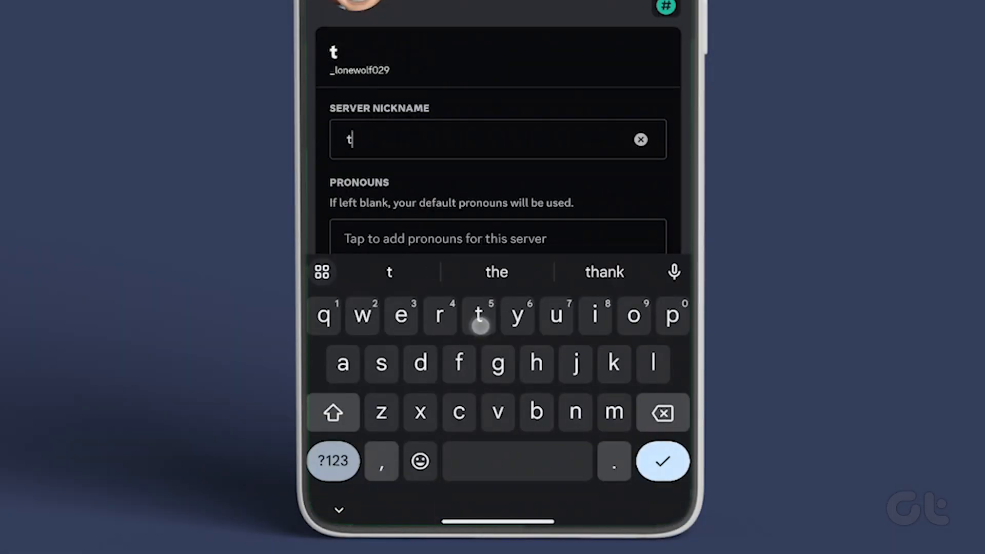